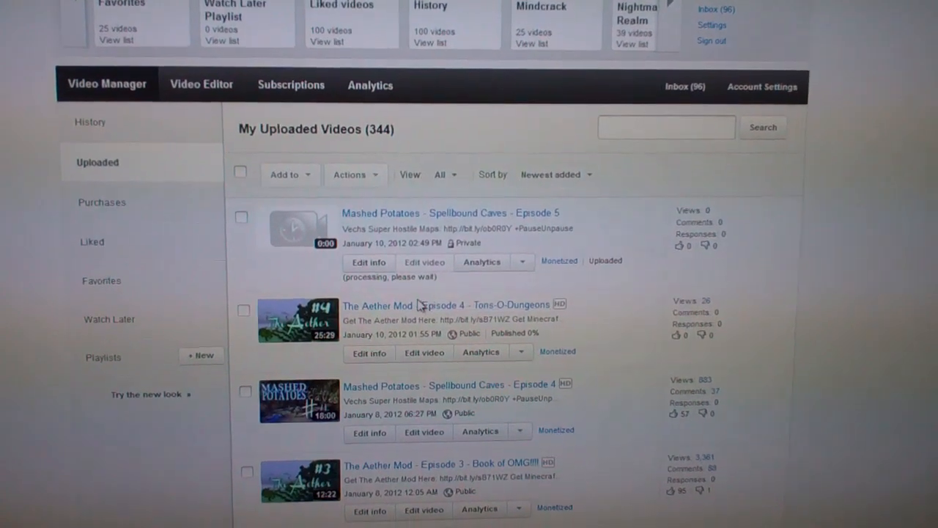
- Scroll the Uploaded list to reach The Aether Mod Episode 4 - Tons-O-Dungeons
scroll("down", 3)
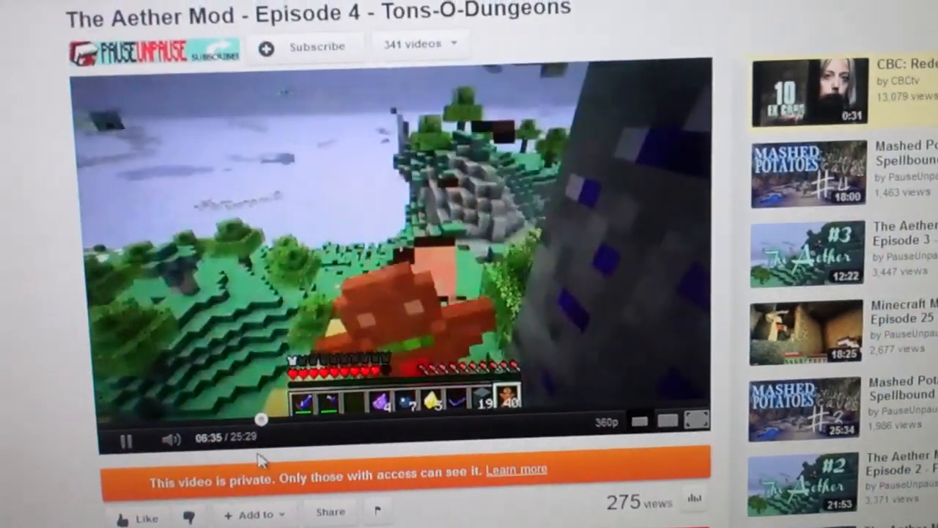
- Pause Episode 4 on the pixelated footage at 8:37 and reveal its upload date and views
left_click(126, 440)
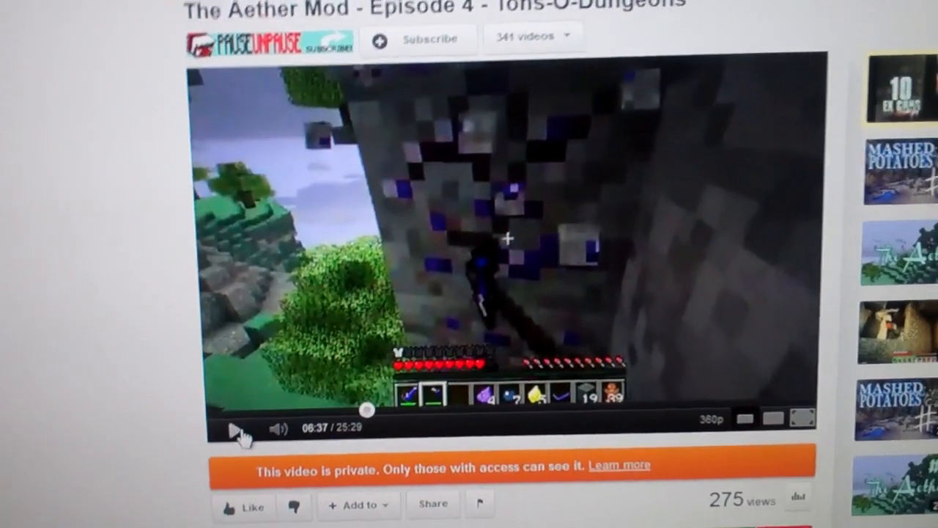
scroll("down", 3)
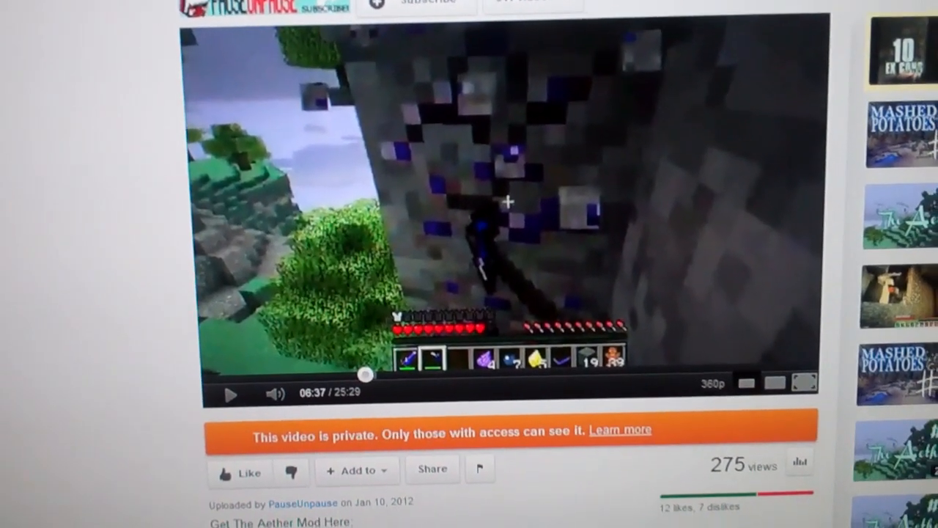